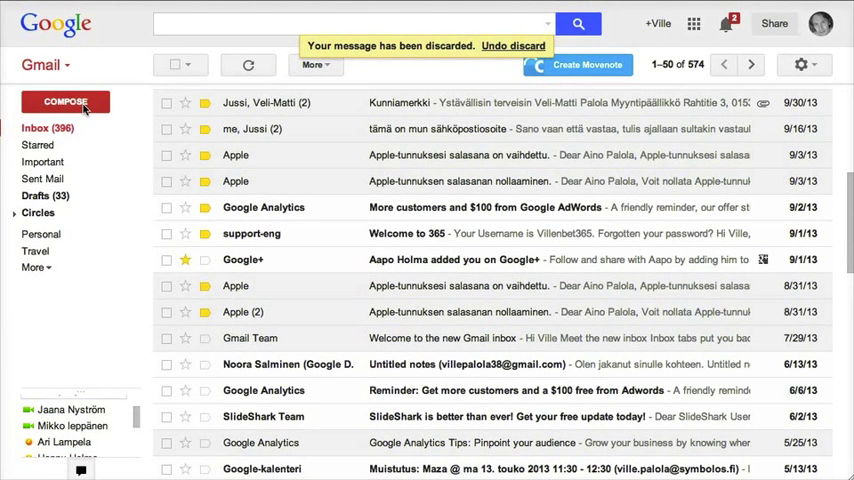
Compose a new Gmail message and launch the Movenote video presentation recorder.
click(64, 101)
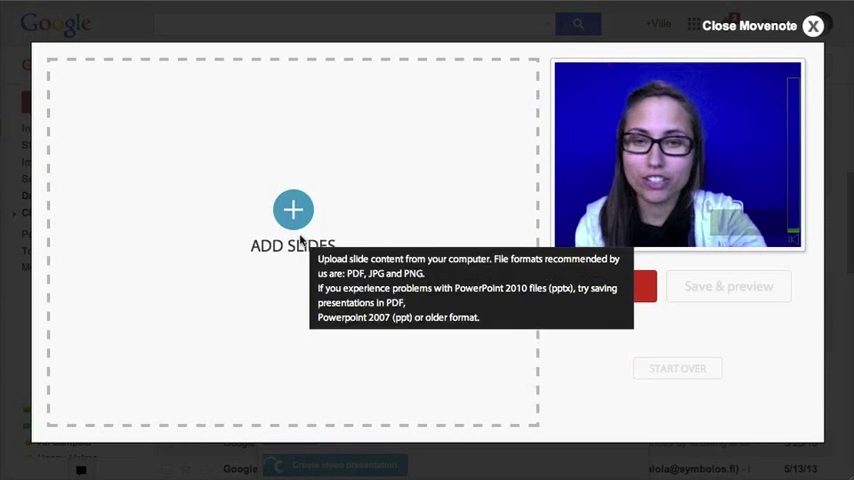
Upload the two flipped classroom slides from the computer into Movenote.
click(293, 210)
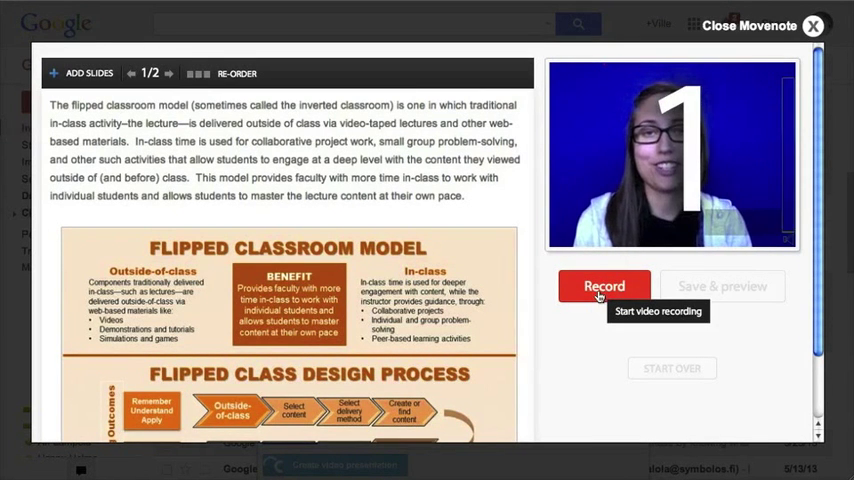
Record narration over slide 1, then advance to the podcast article slide.
click(604, 286)
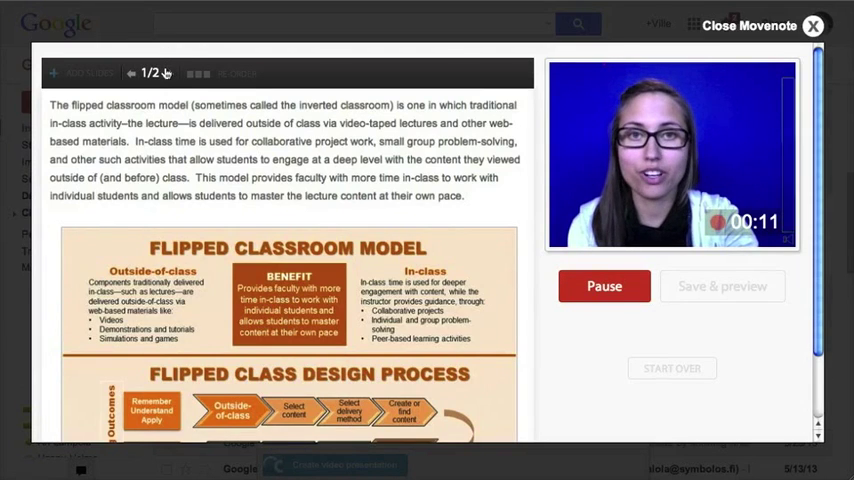
click(169, 73)
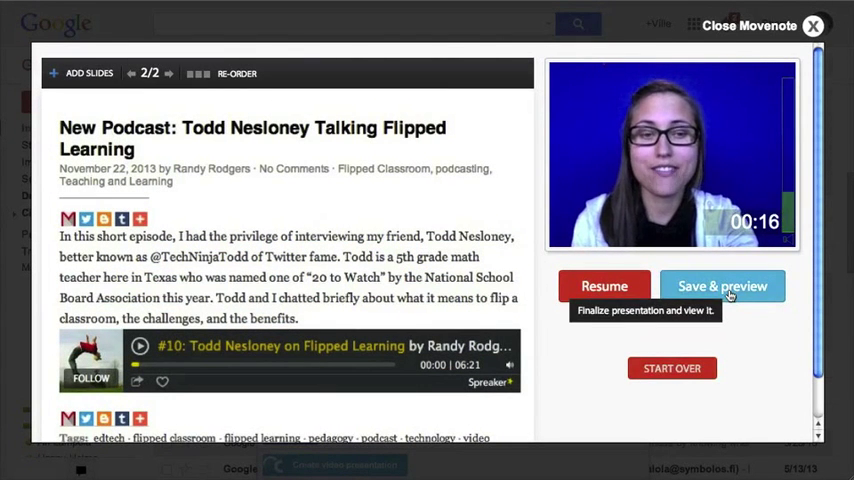
Save and preview the presentation, then send its link with Gmail.
click(722, 286)
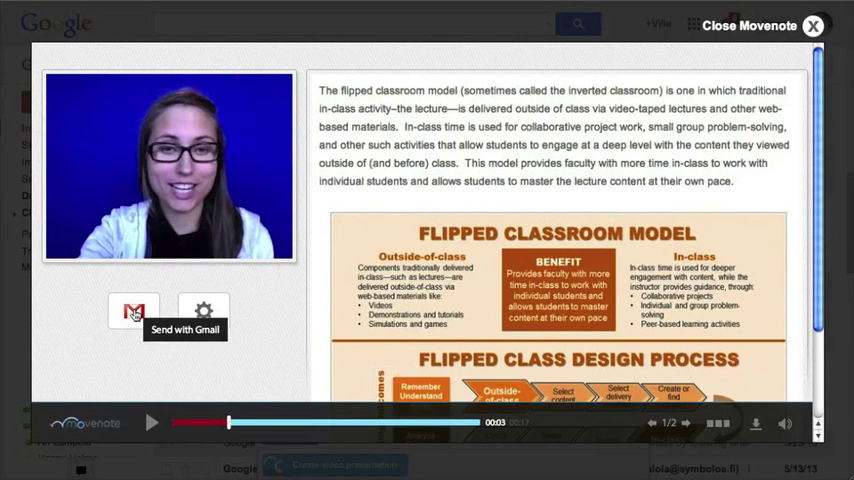
click(133, 310)
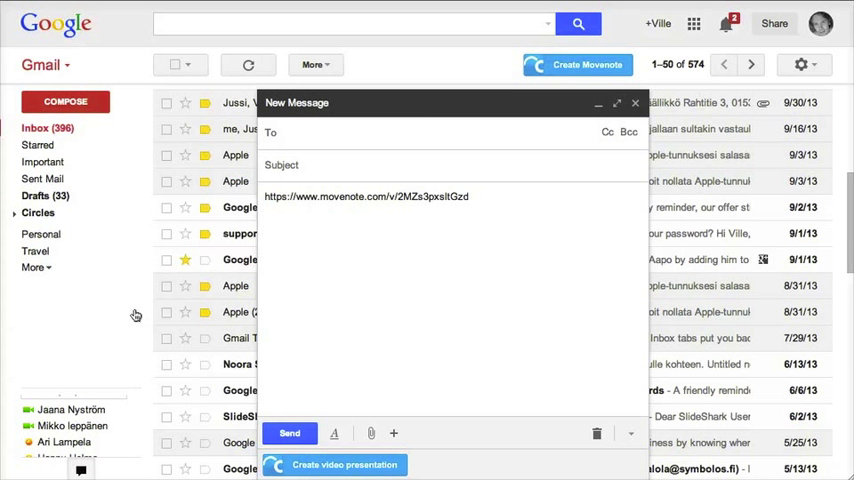